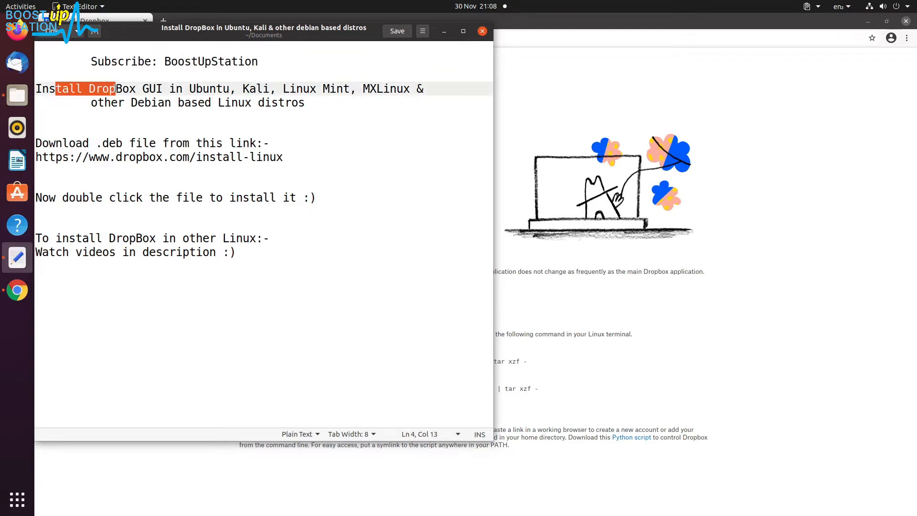
- Highlight the 'DropBox GUI, Ubuntu, Kali, Debian based Linux' title lines in the notes
drag(115, 88, 188, 88)
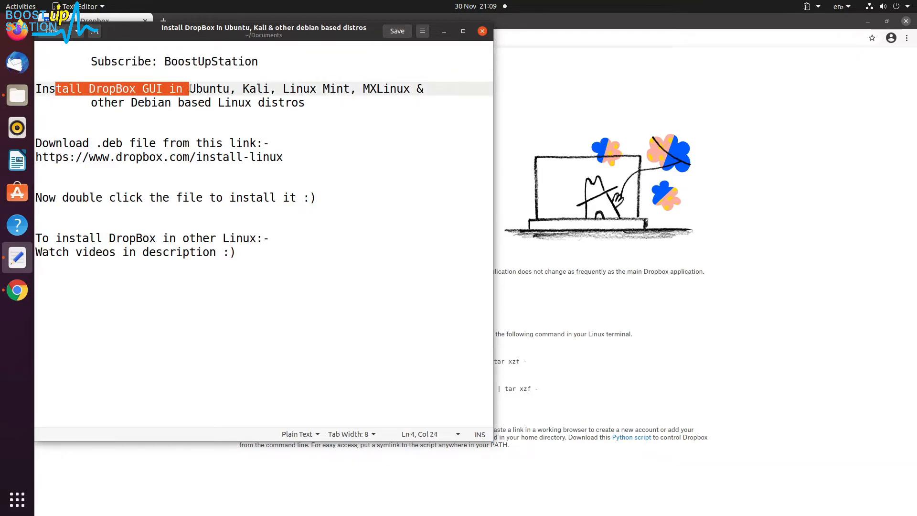
drag(189, 88, 279, 88)
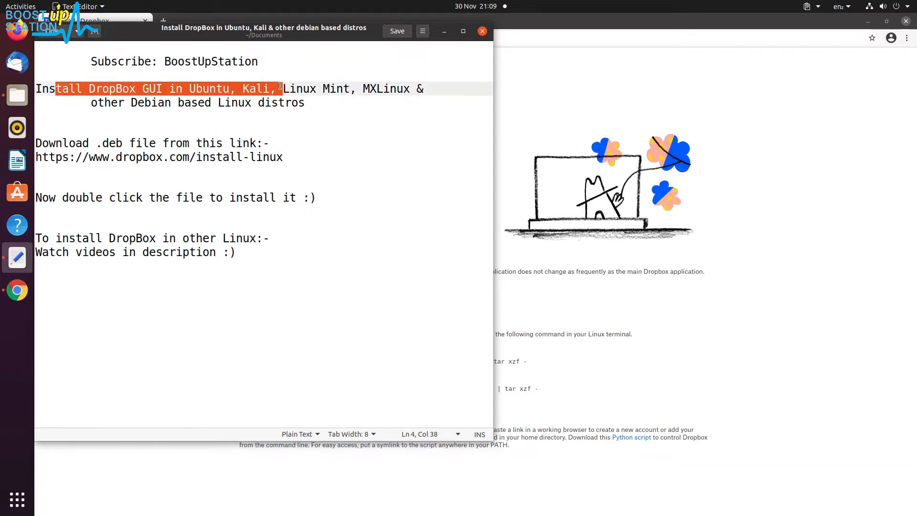
drag(279, 88, 402, 88)
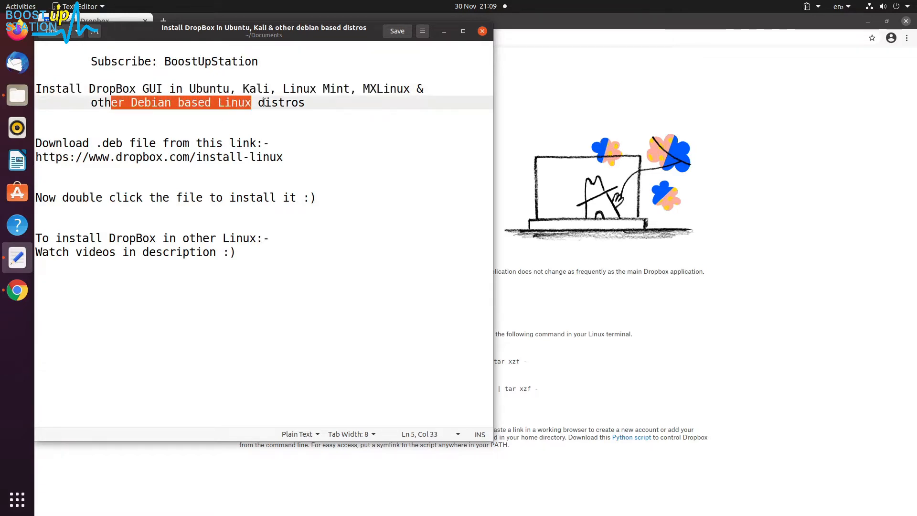
drag(253, 102, 305, 103)
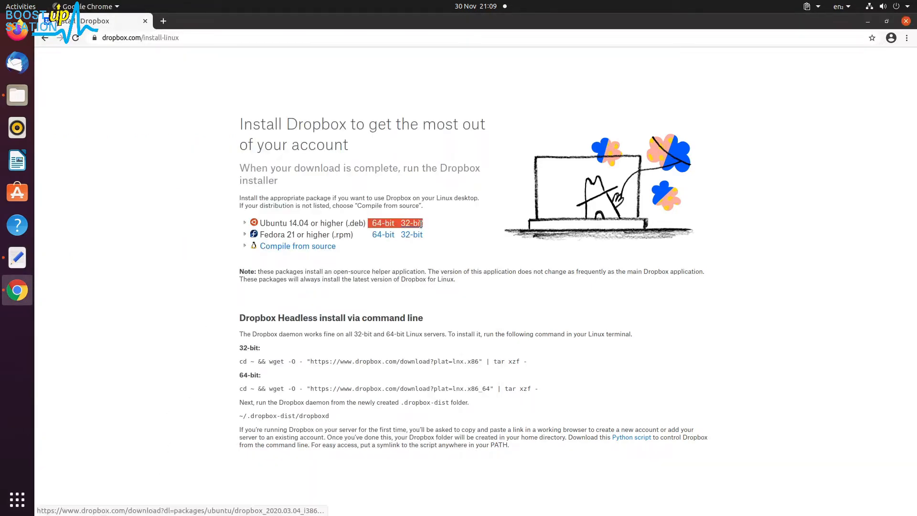
- Check in System Settings that the OS type is 64-bit
click(883, 5)
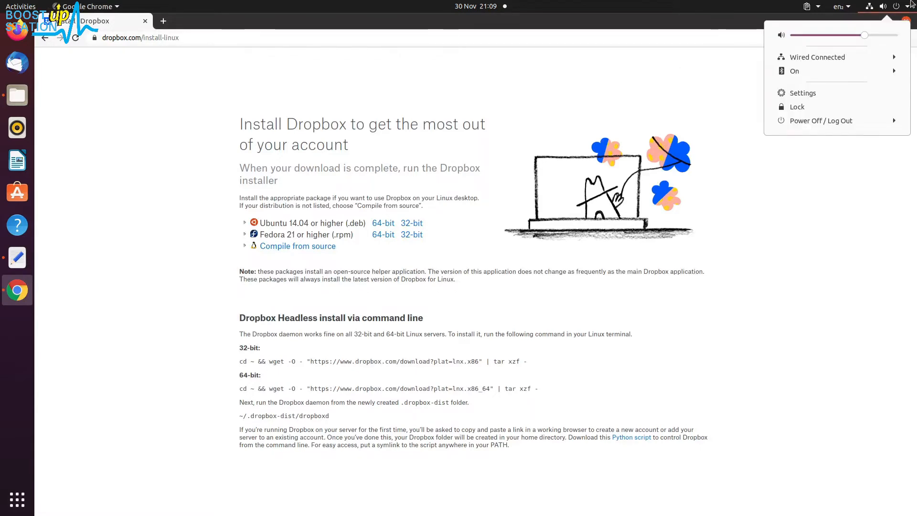
click(803, 92)
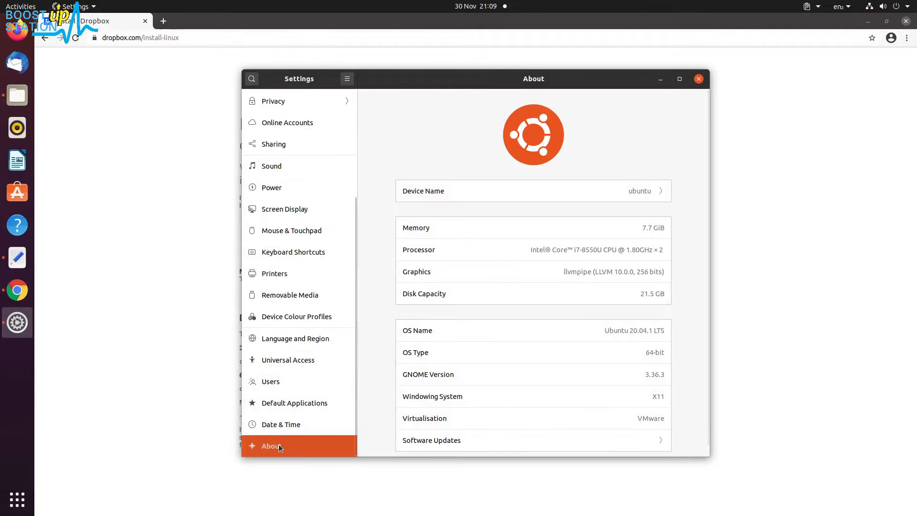
mouse_move(638, 358)
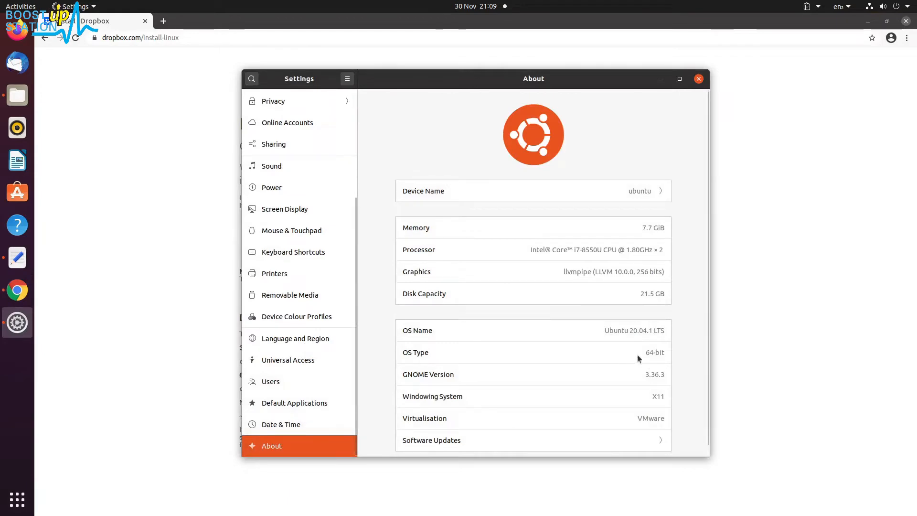
double_click(654, 352)
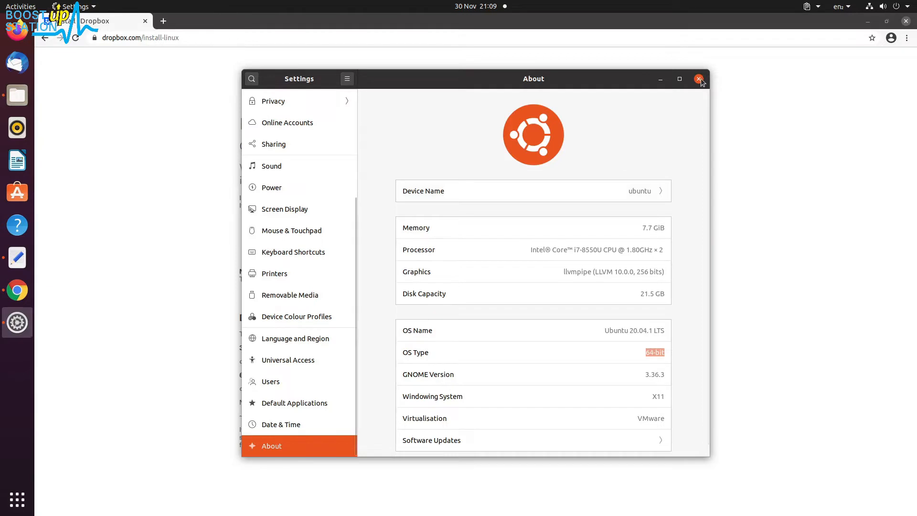
click(699, 79)
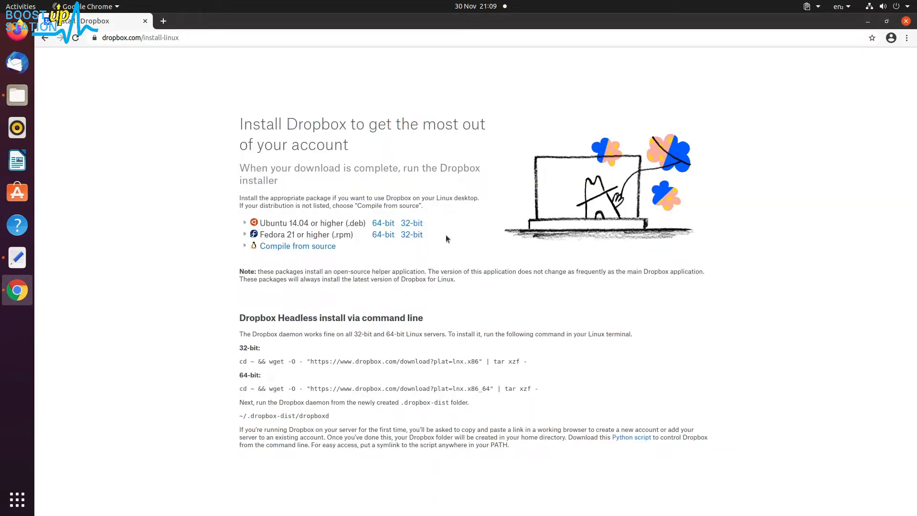
- Download the 64-bit Ubuntu .deb Dropbox package, keep it, and open it
click(383, 234)
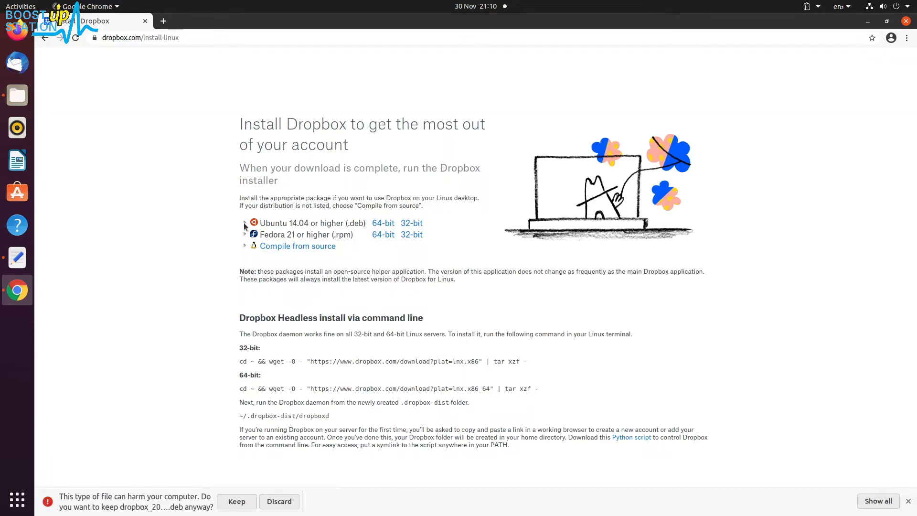
click(236, 501)
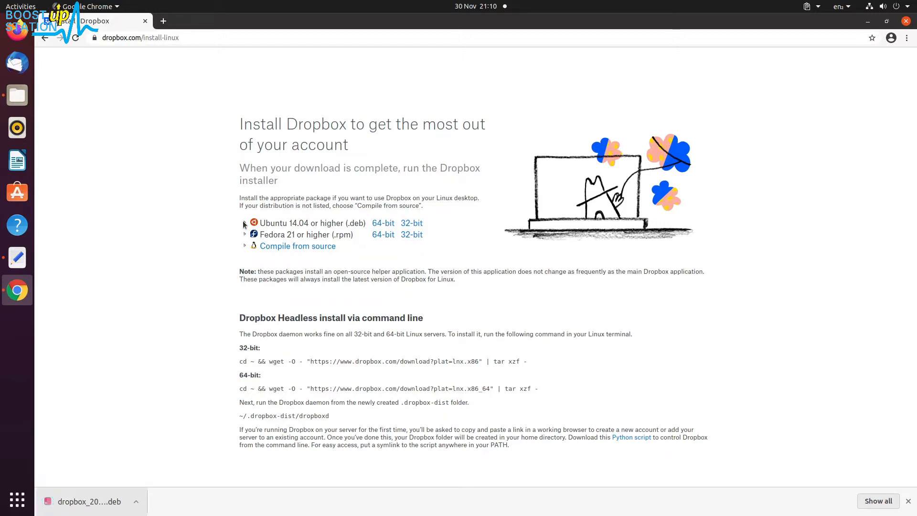
mouse_move(90, 505)
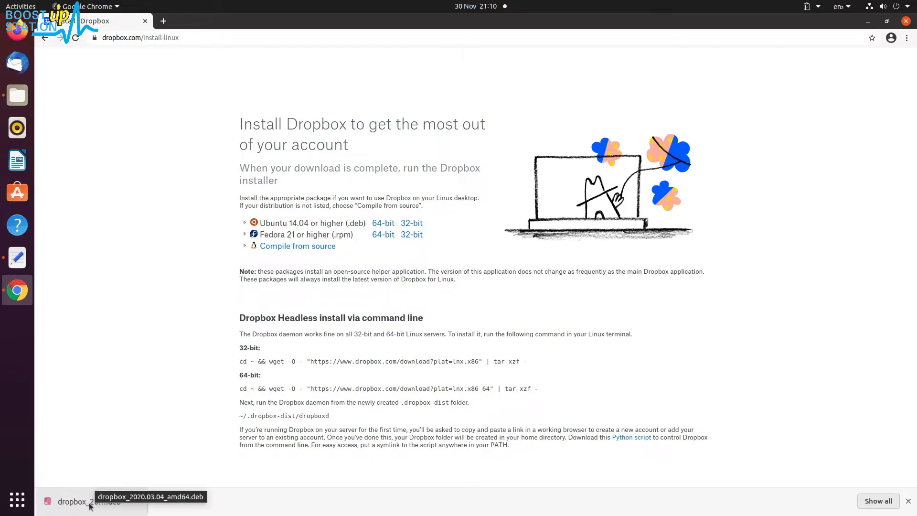
click(86, 501)
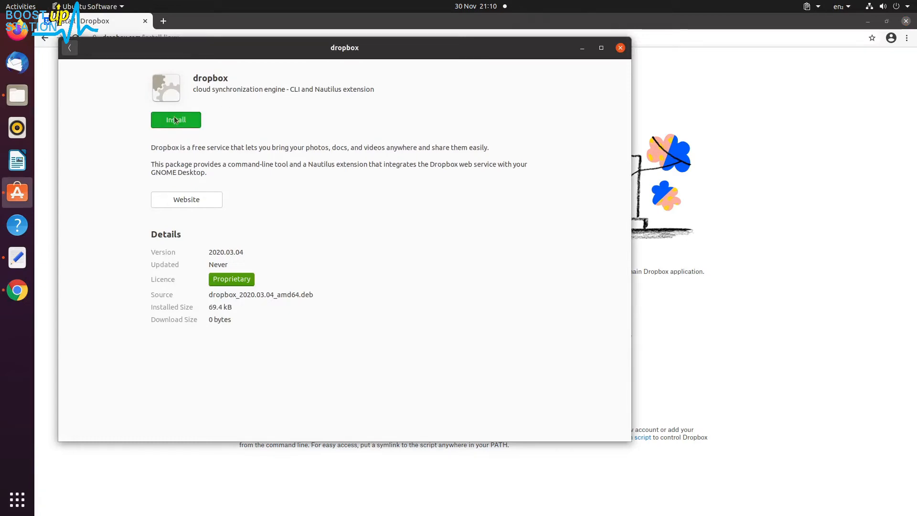
- Install the Dropbox 2020.03.04 package, authenticating with the account password
click(176, 120)
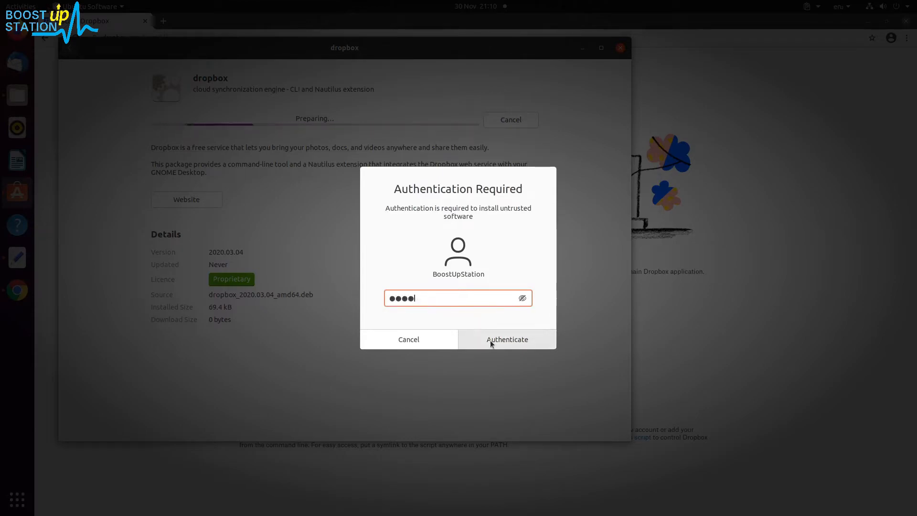
click(507, 339)
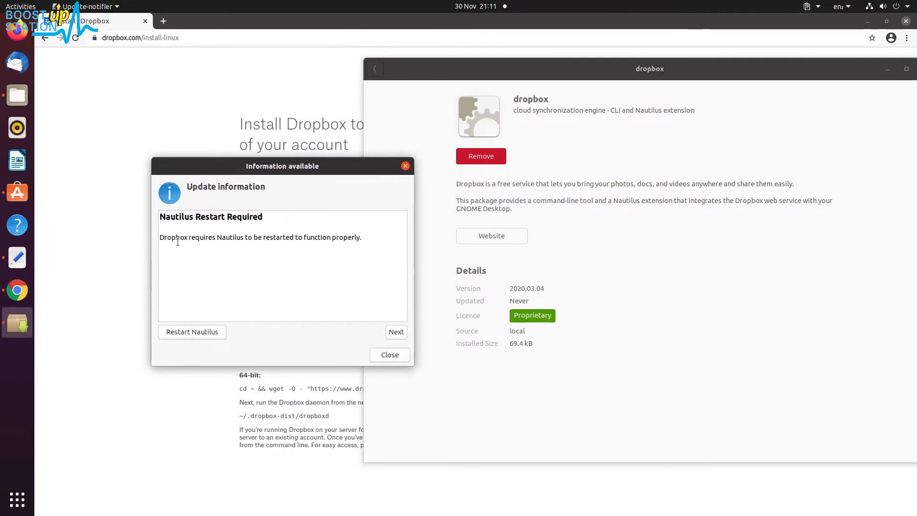
- Restart Nautilus from the update notice, then start Dropbox
drag(228, 237, 361, 237)
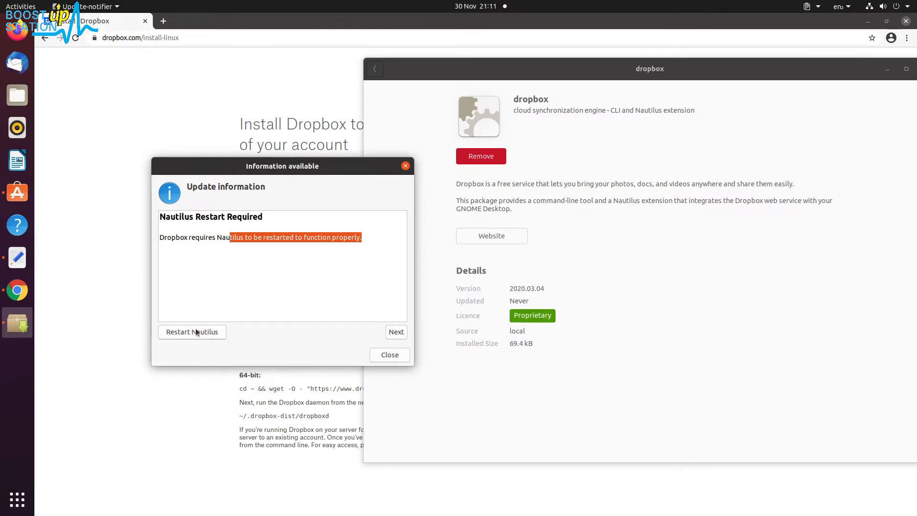
click(396, 332)
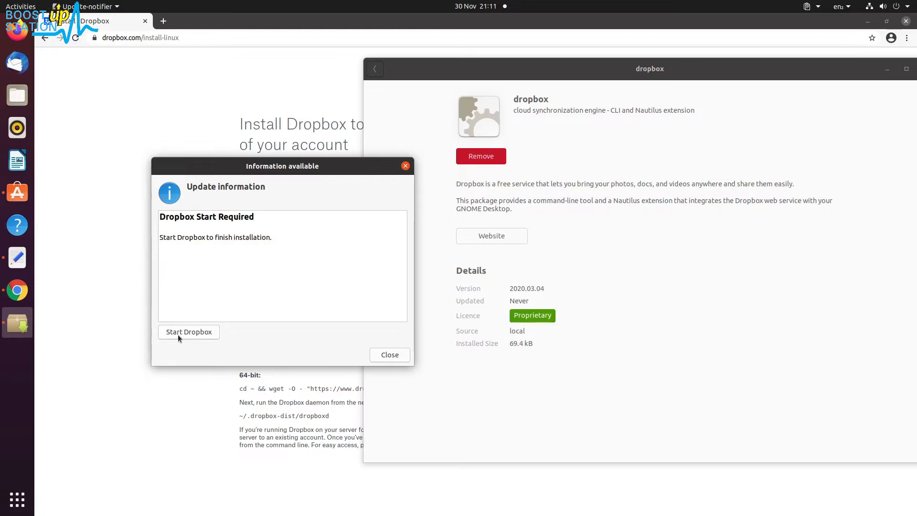
click(188, 332)
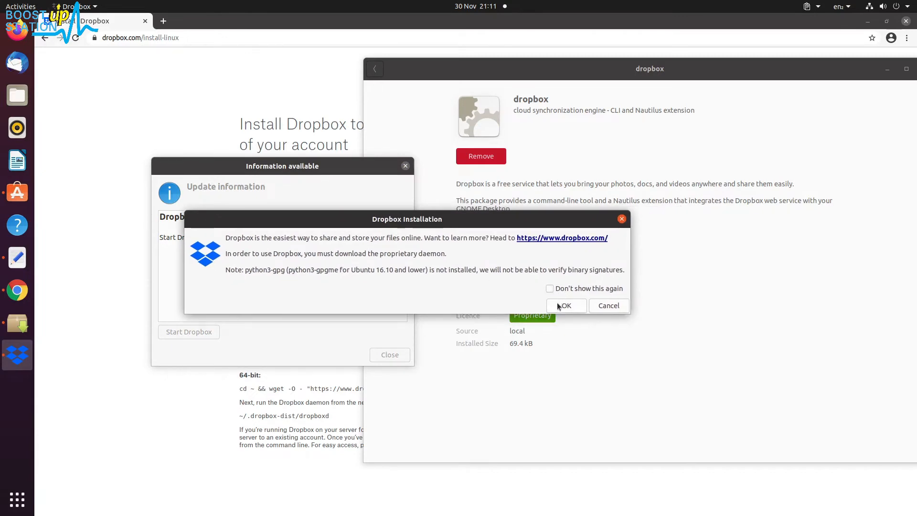
- Agree to download the proprietary Dropbox daemon and start Dropbox until the sign-in page appears
click(566, 305)
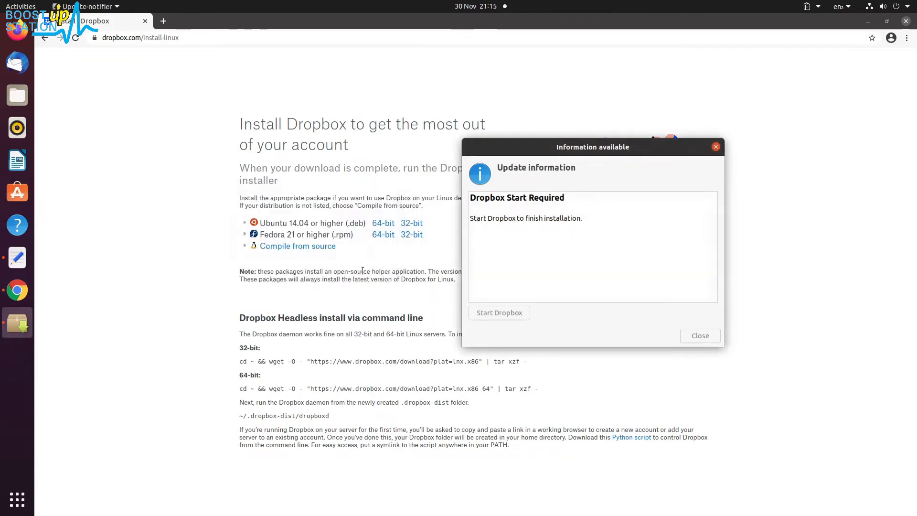
click(499, 313)
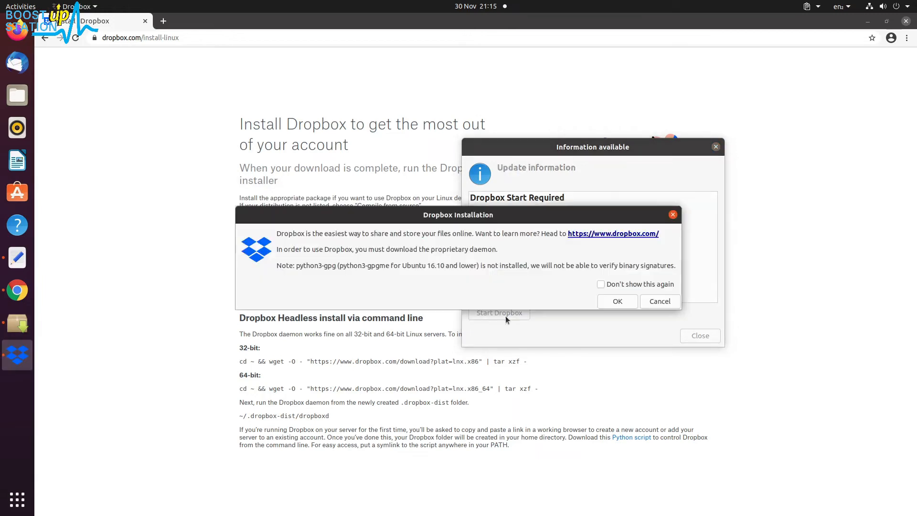
click(617, 300)
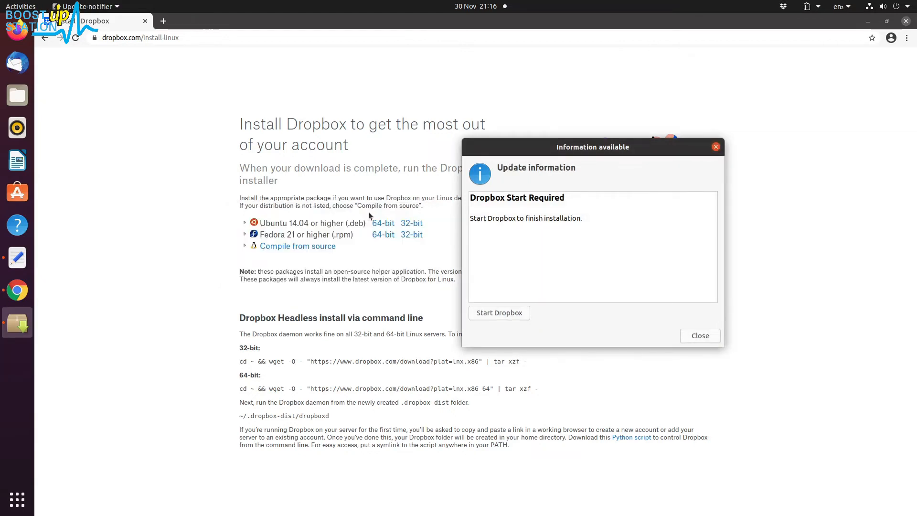
click(499, 313)
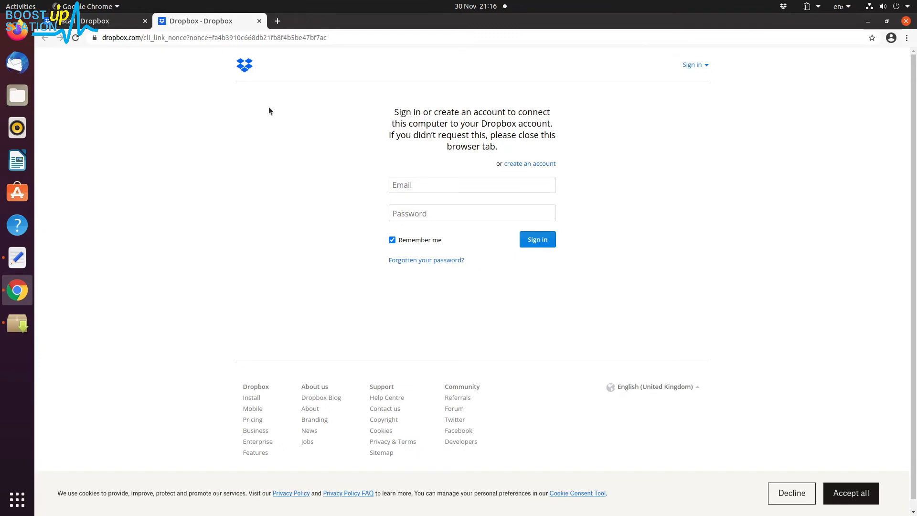
- Sign in to the Dropbox account on the link page and continue to the Dropbox website
click(454, 185)
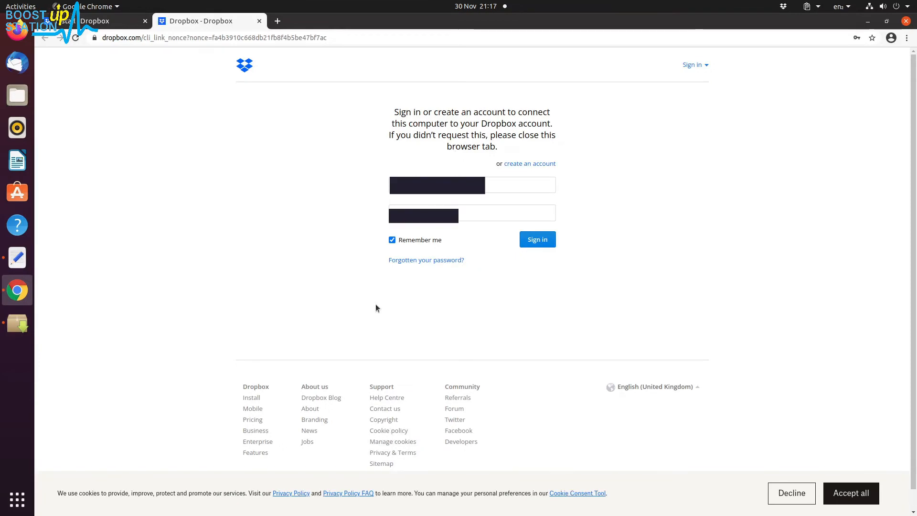
mouse_move(422, 242)
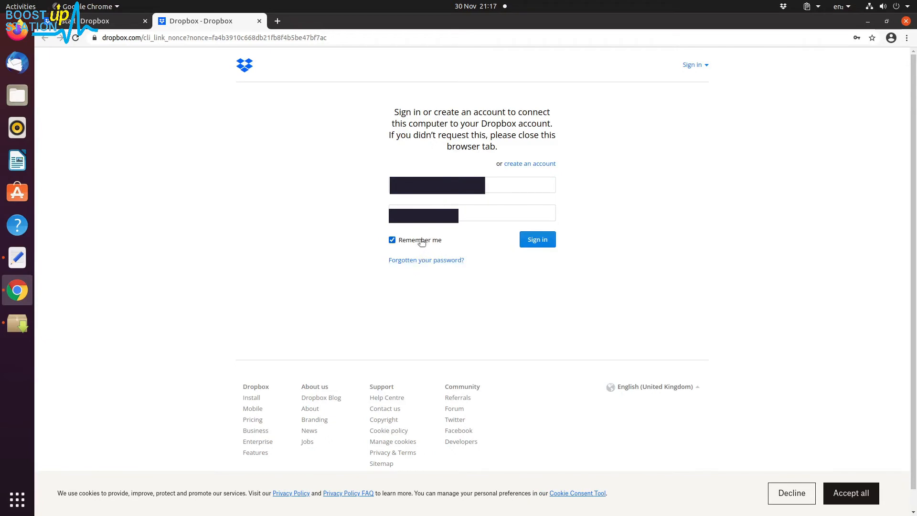
mouse_move(505, 243)
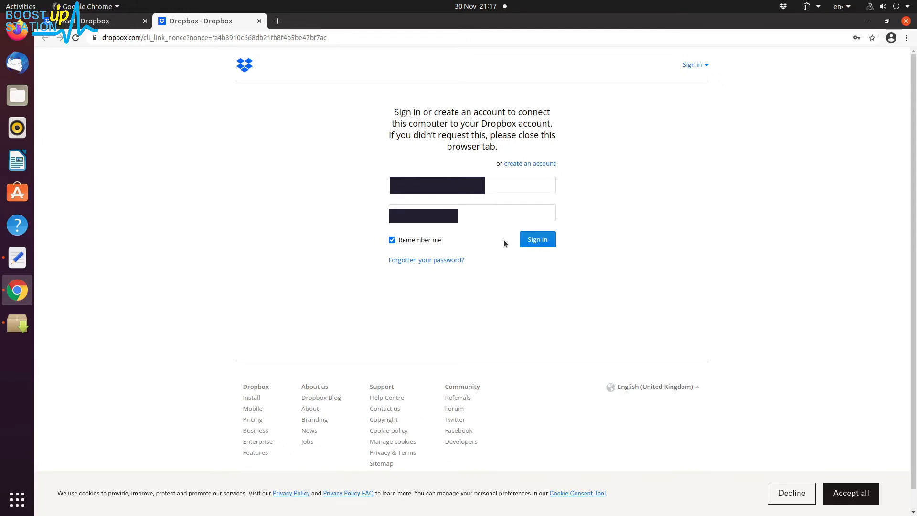
click(537, 240)
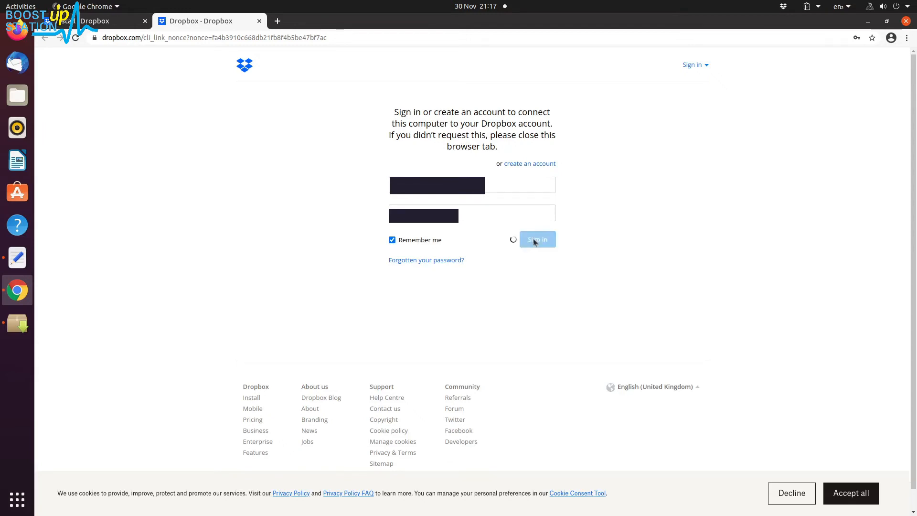
click(538, 240)
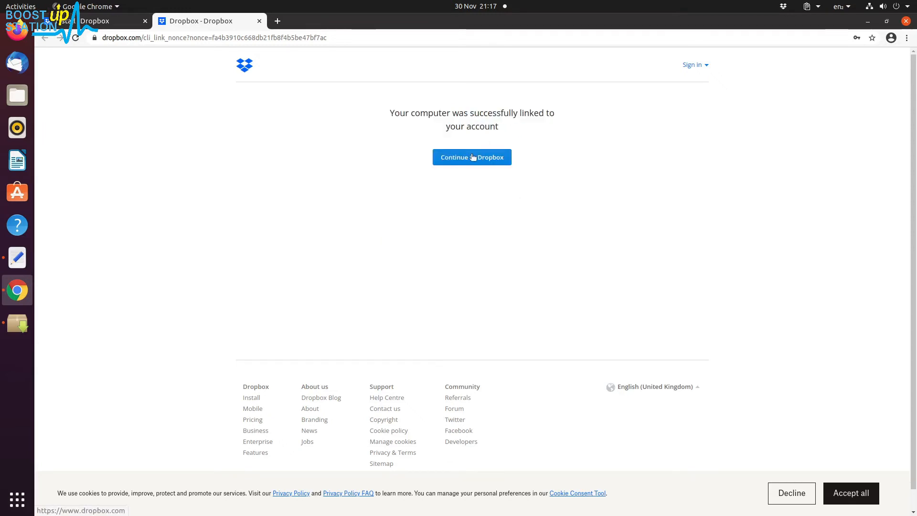
click(472, 157)
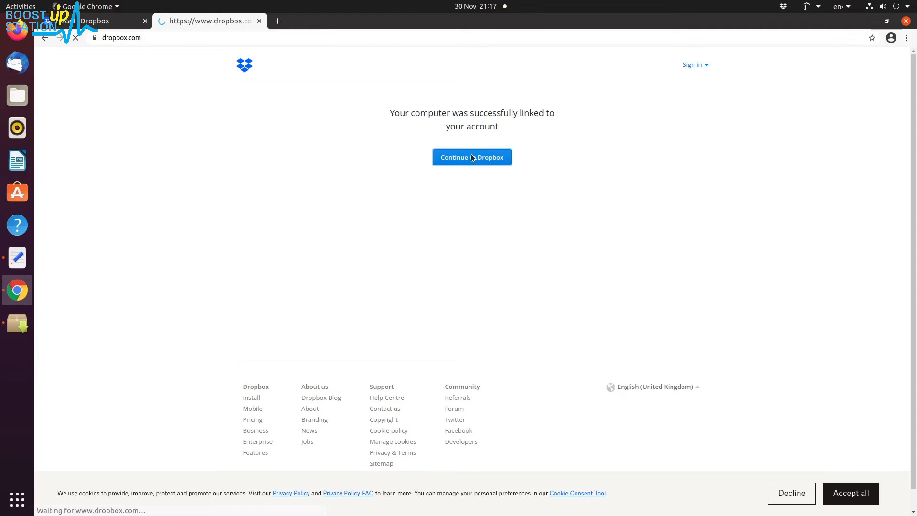
click(471, 157)
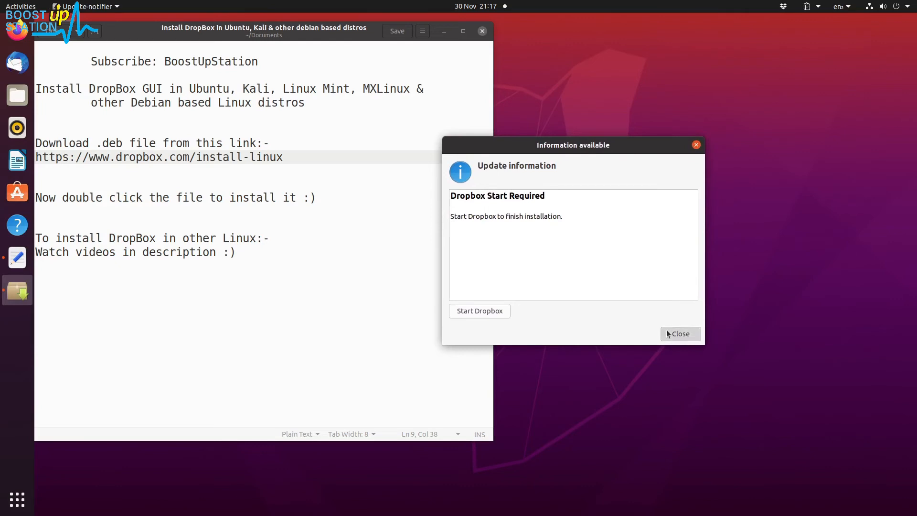
- Close the update notice, open the Dropbox folder from the tray, and browse into Mast Londa
click(680, 333)
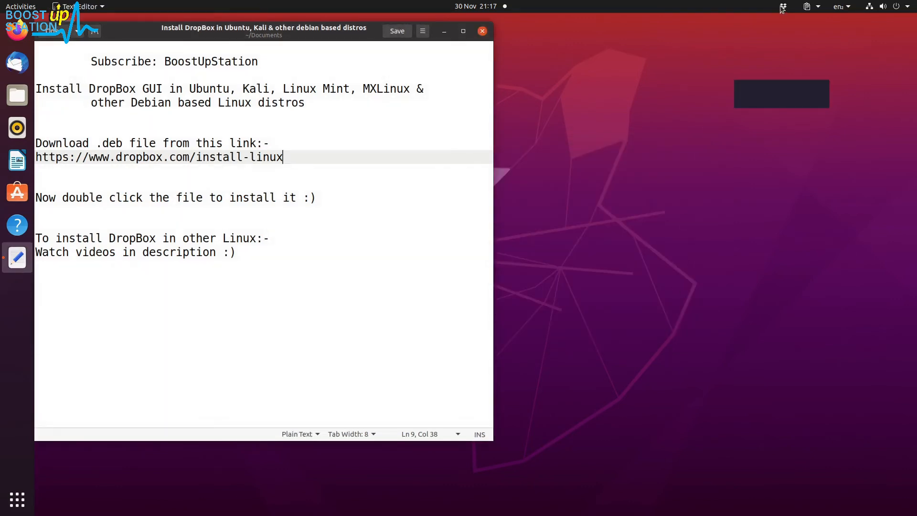
click(780, 6)
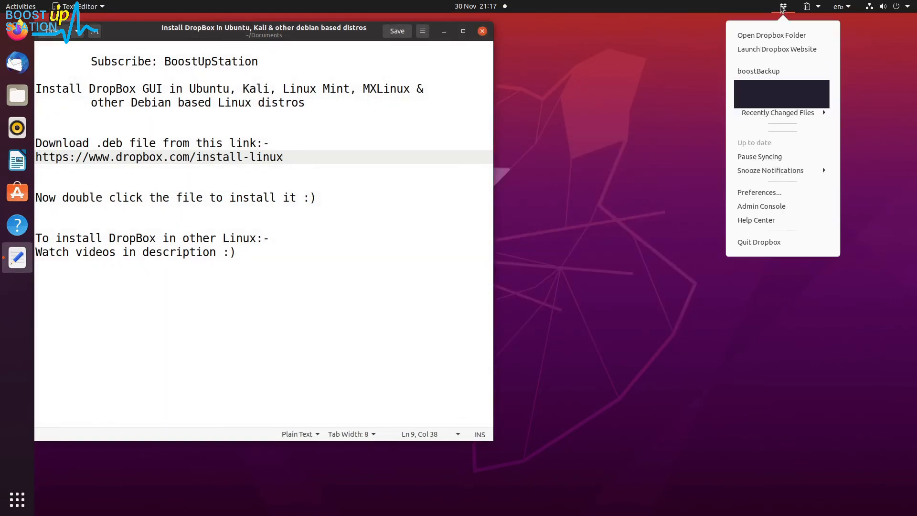
mouse_move(752, 34)
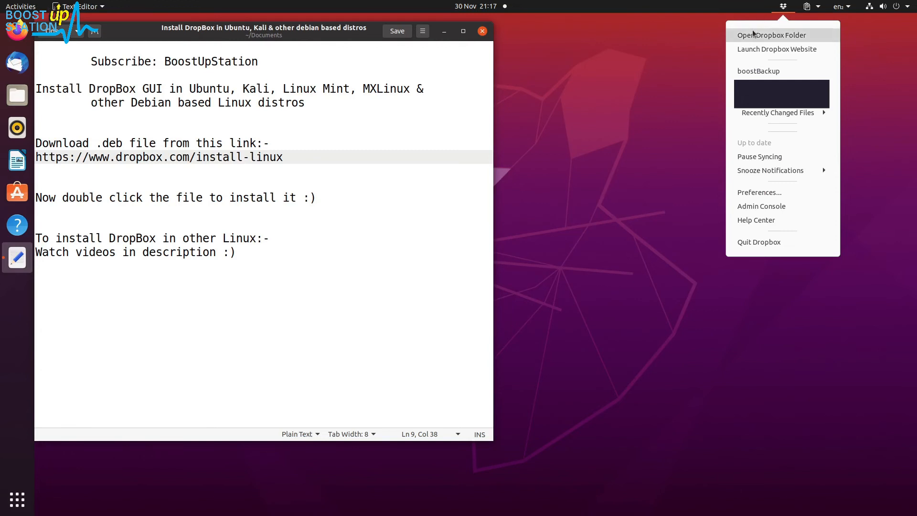
click(771, 35)
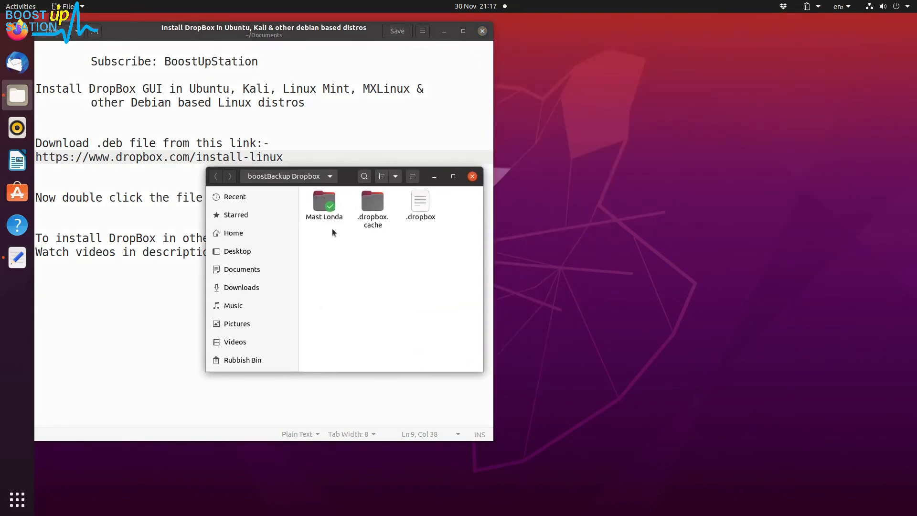
double_click(324, 201)
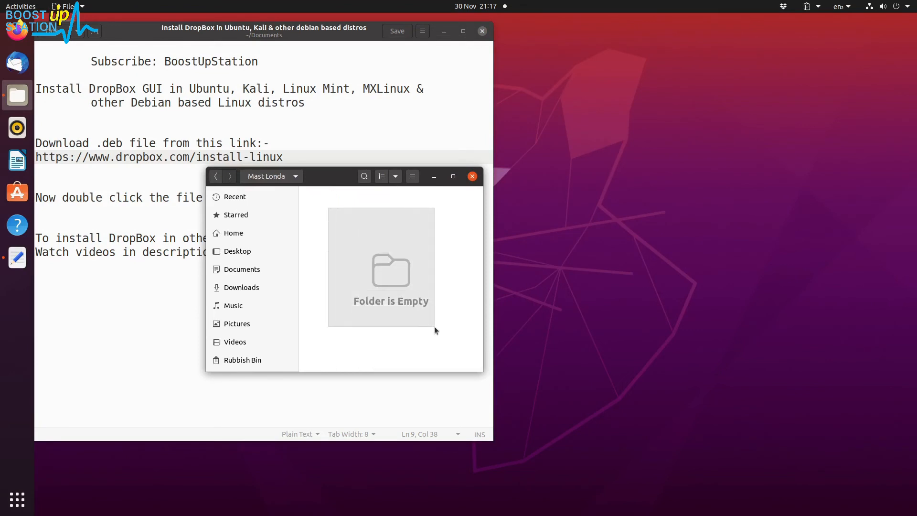
click(782, 7)
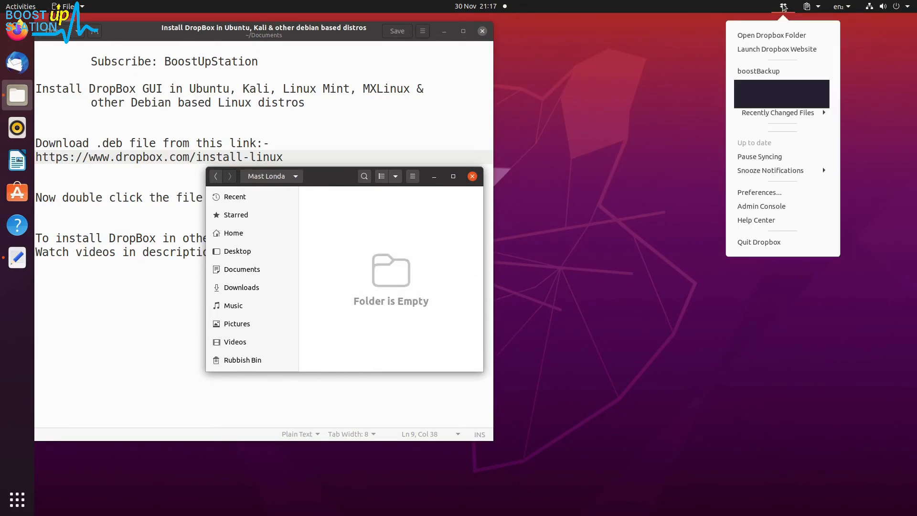
mouse_move(763, 196)
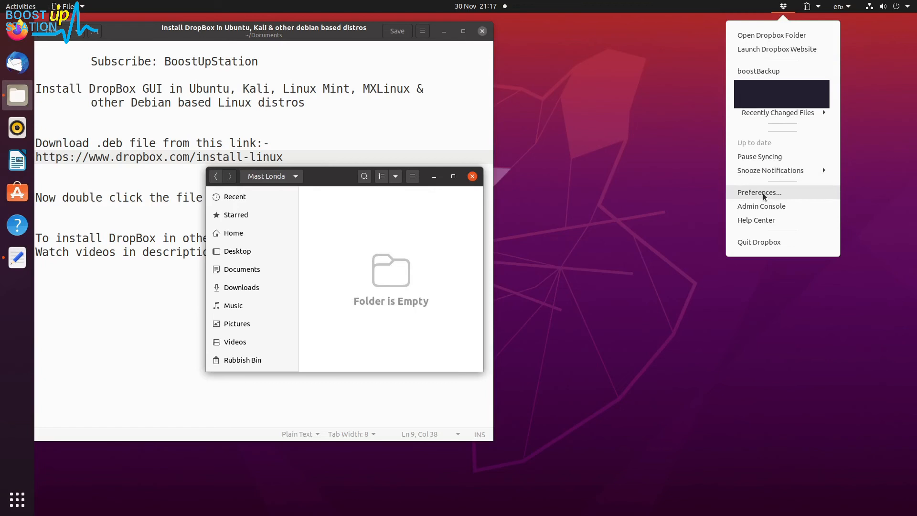
- Review the General and Sync preferences, close them, and select the other-Linux-installs line
click(760, 192)
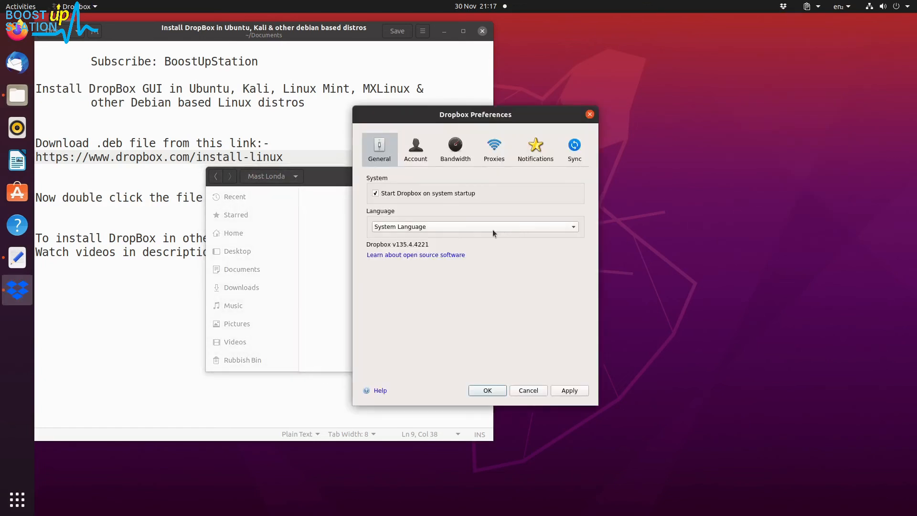
click(574, 148)
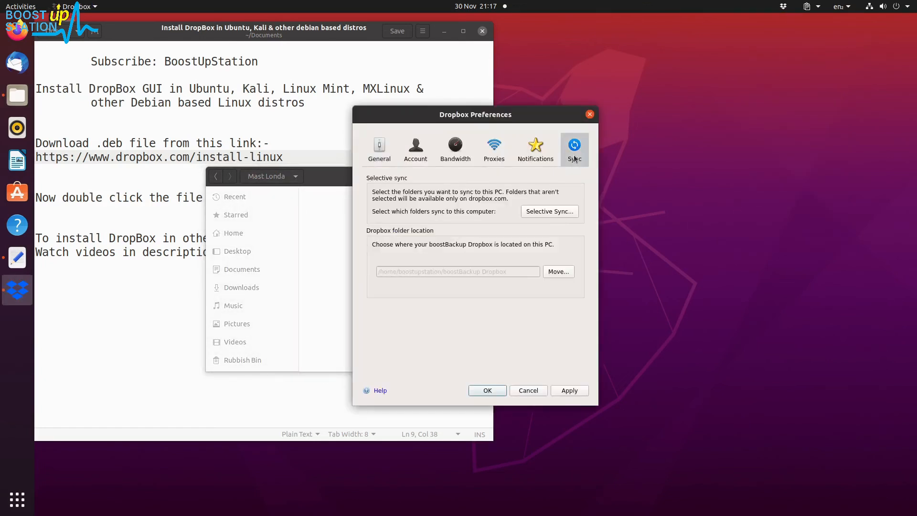
click(379, 149)
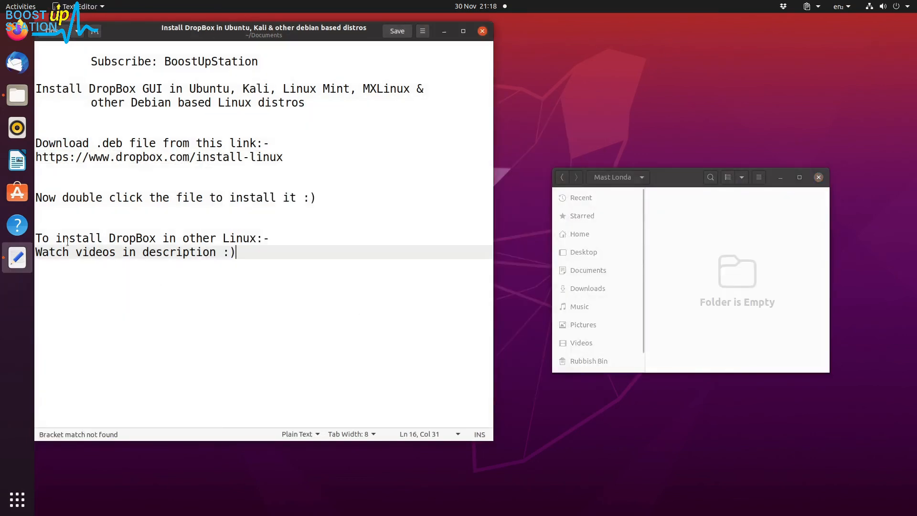
triple_click(143, 238)
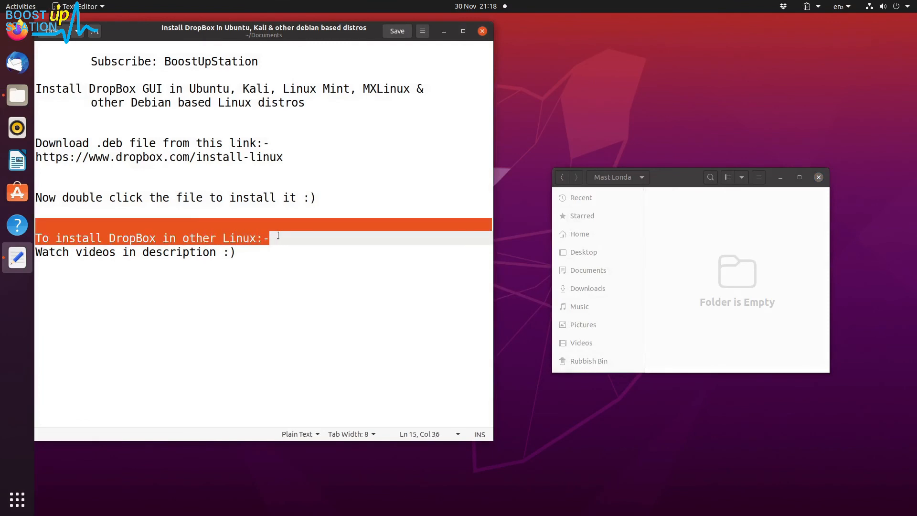